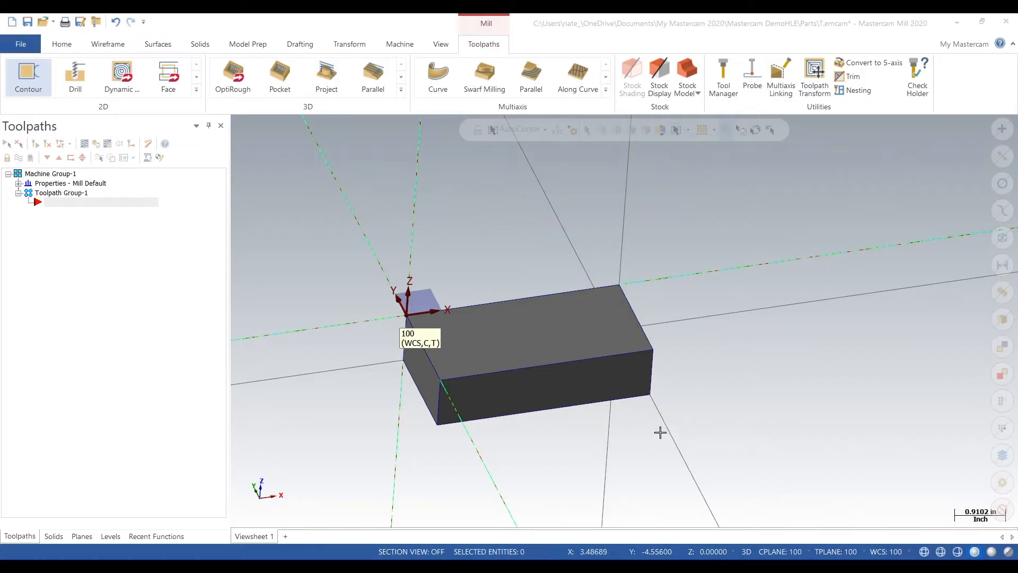
{"action": "mouse_move", "coordinate": [279, 217]}
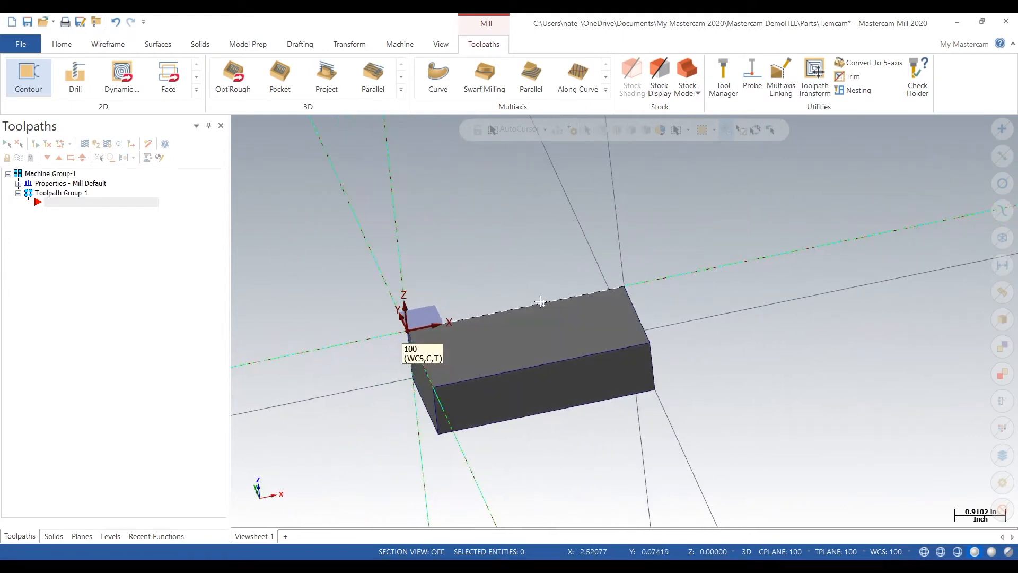
- Chain the top edge loop of the rectangular block as the contour boundary
{"action": "left_click", "coordinate": [27, 76]}
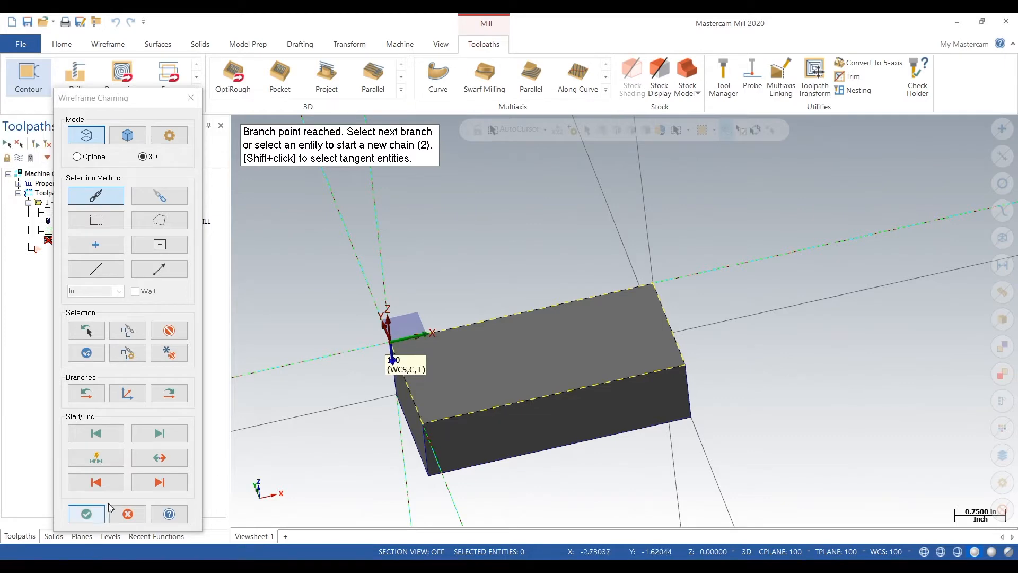
- Confirm the chained edge and go to the Tool page of the Contour dialog
{"action": "left_click", "coordinate": [86, 513]}
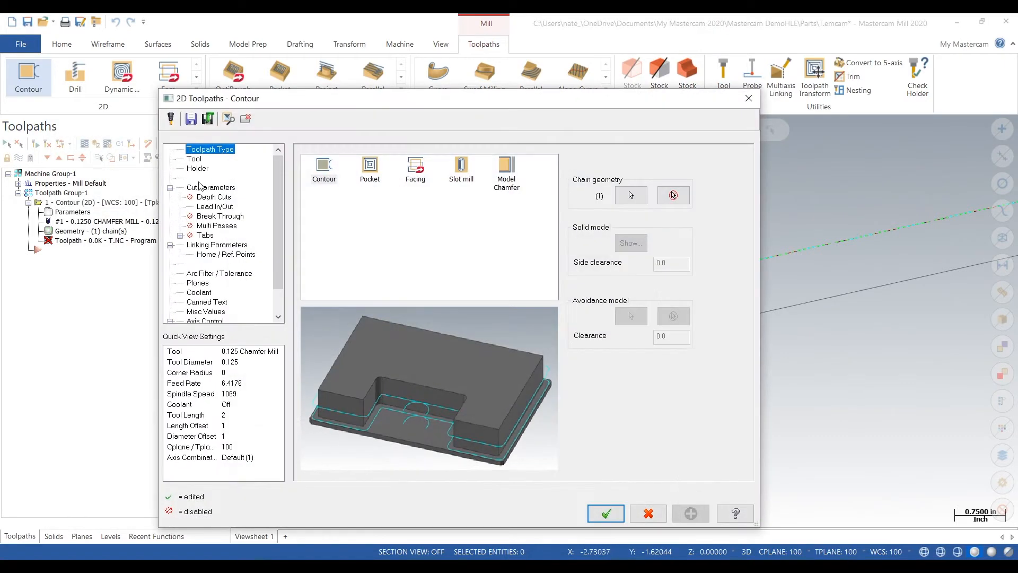
{"action": "left_click", "coordinate": [194, 158]}
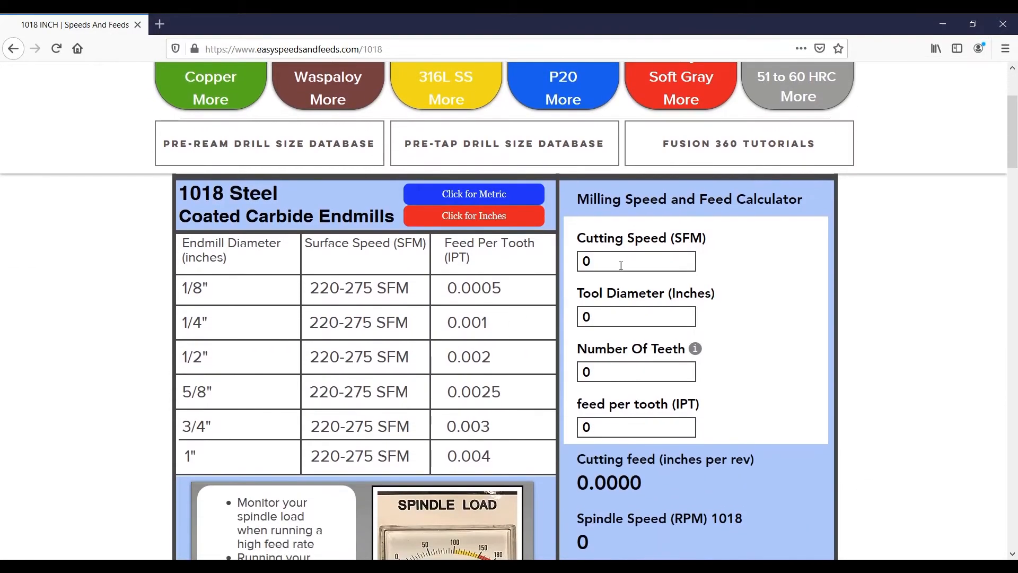
- Enter SFM 220, diameter 0.125, IPT 0.0005 and spindle speed 6723 in the 1018 steel calculator
{"action": "left_click", "coordinate": [635, 261]}
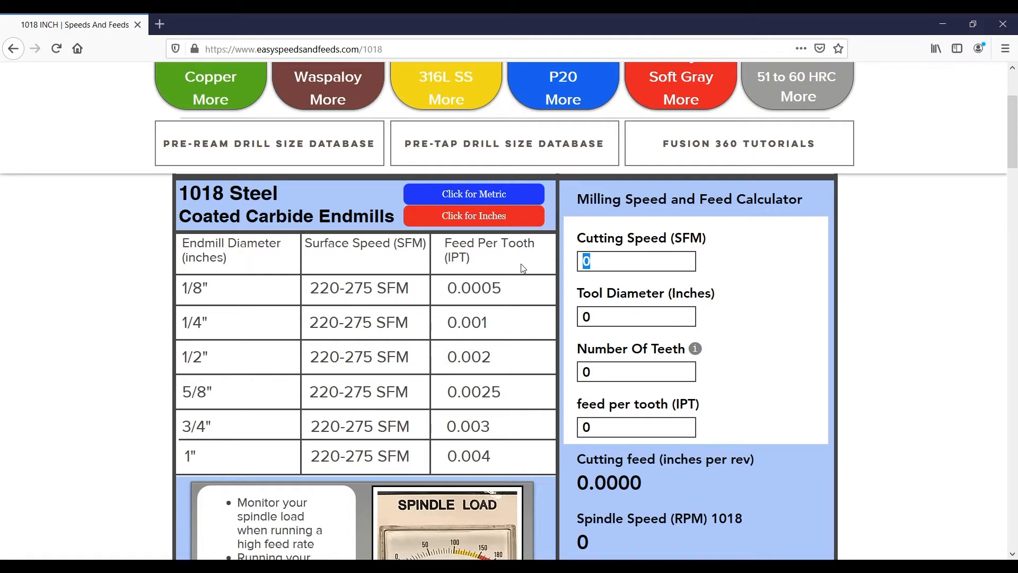
{"action": "type", "text": "220"}
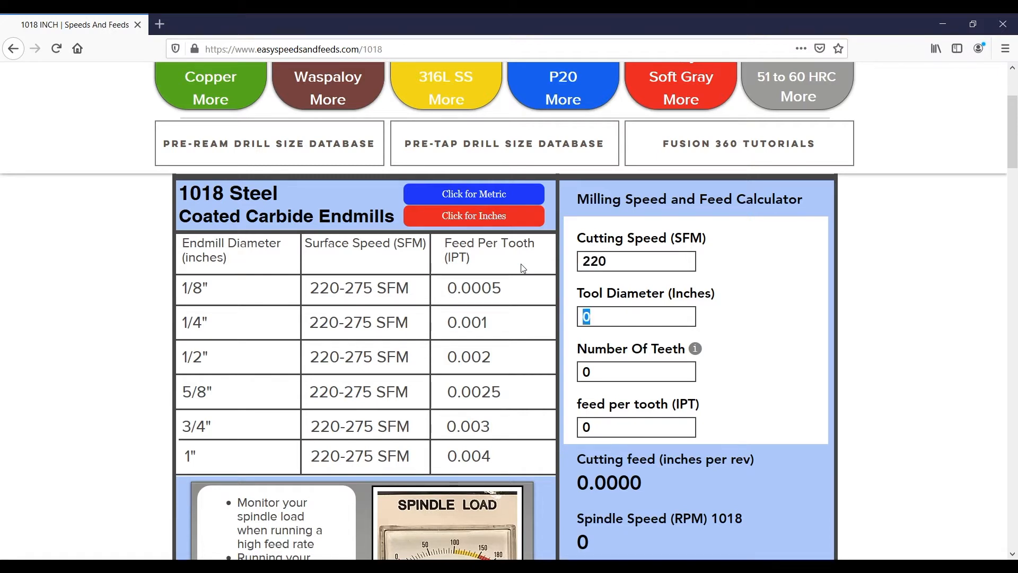
{"action": "type", "text": "0.125"}
{"action": "left_click", "coordinate": [636, 371]}
{"action": "type", "text": "4"}
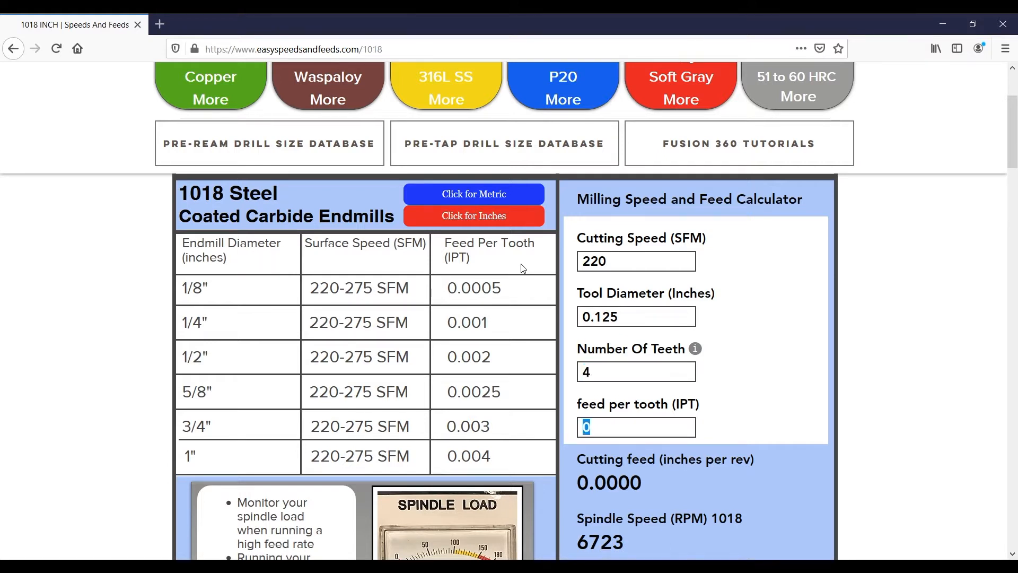
{"action": "type", "text": "0.0005"}
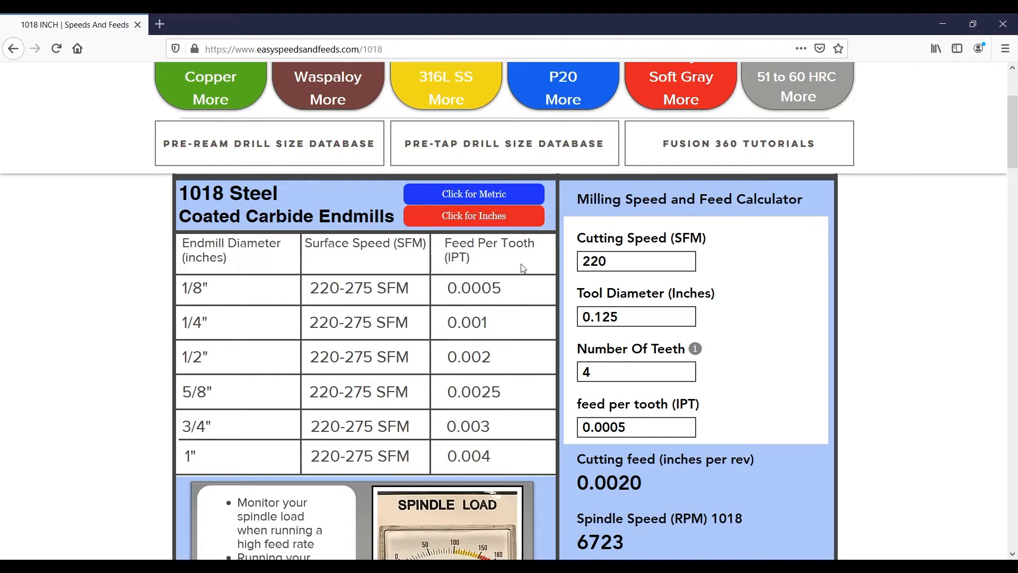
{"action": "scroll", "scroll_direction": "down", "scroll_amount": 3}
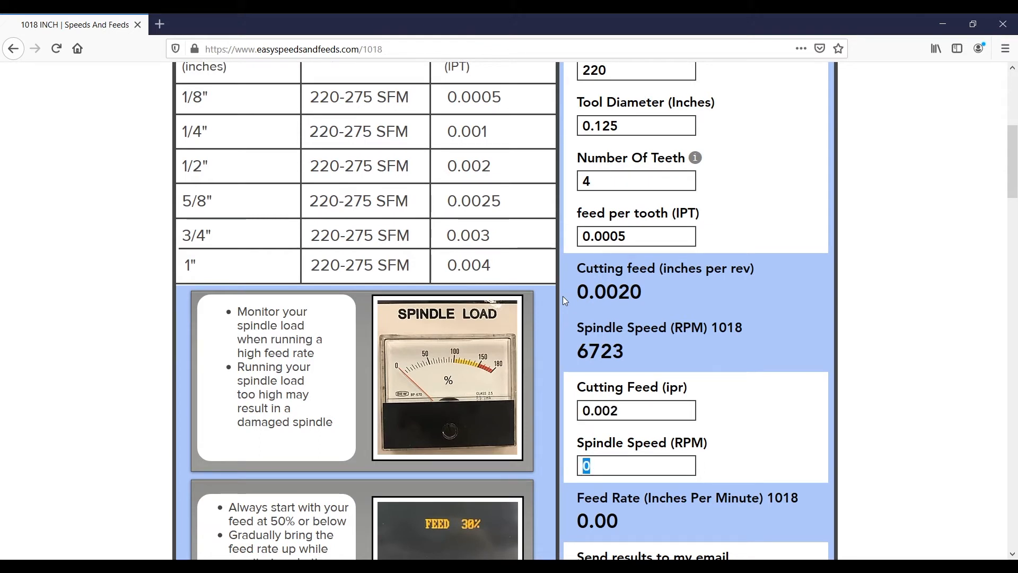
{"action": "type", "text": "672"}
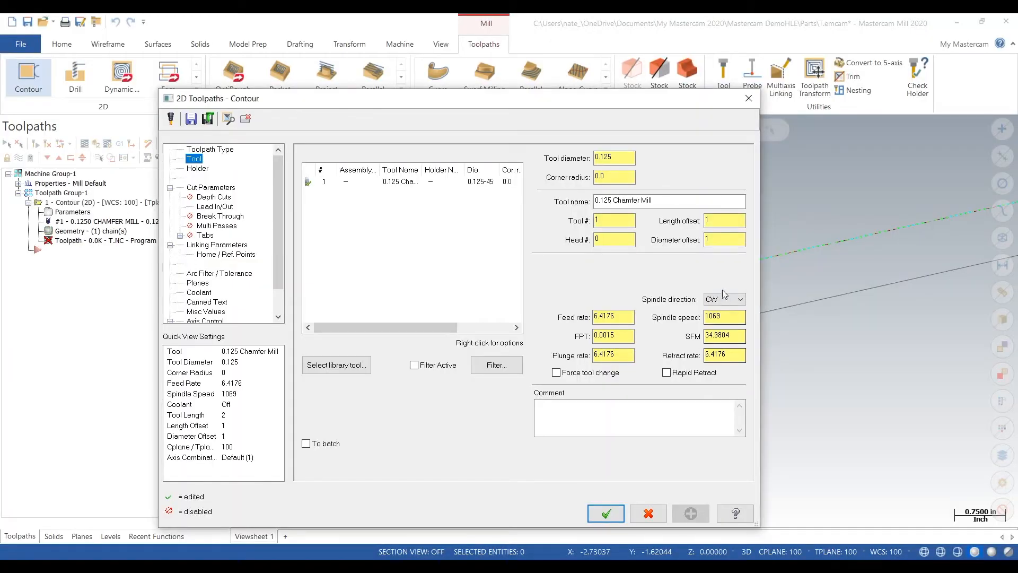
- Set spindle speed 6723, feed rate 13, plunge rate 13 and enable rapid retract for the chamfer tool
{"action": "left_click", "coordinate": [723, 317]}
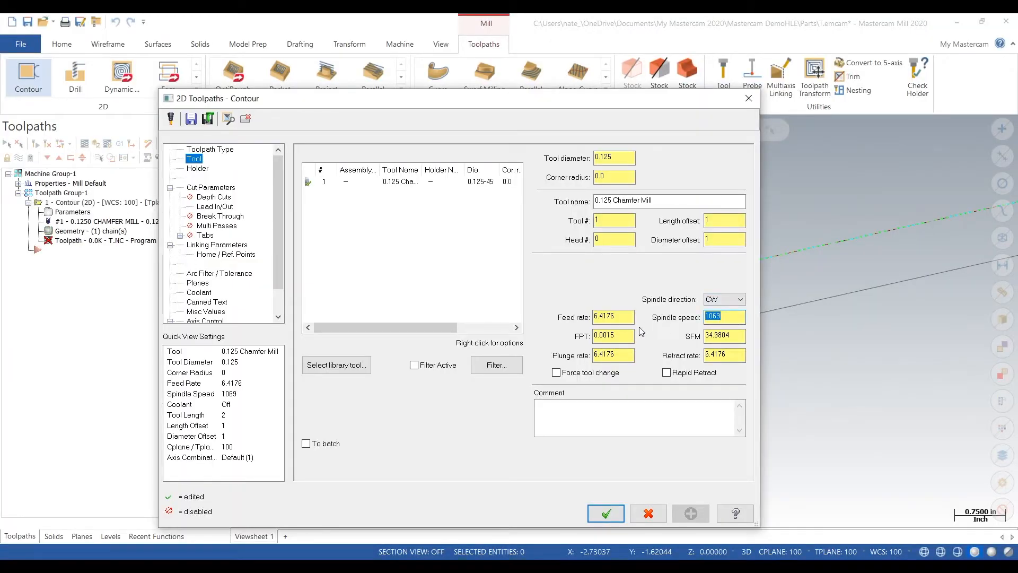
{"action": "type", "text": "6723"}
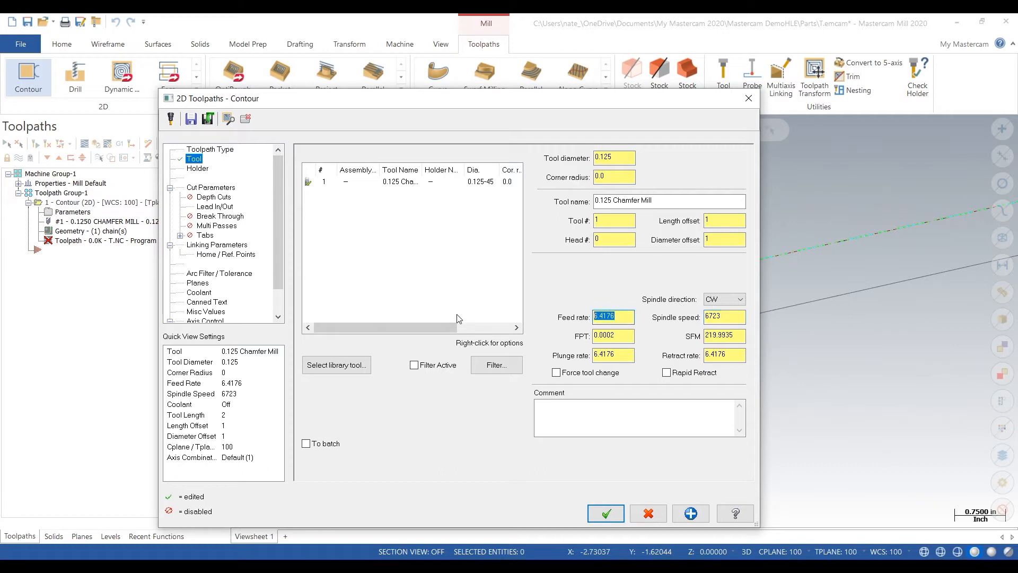
{"action": "type", "text": "13.0"}
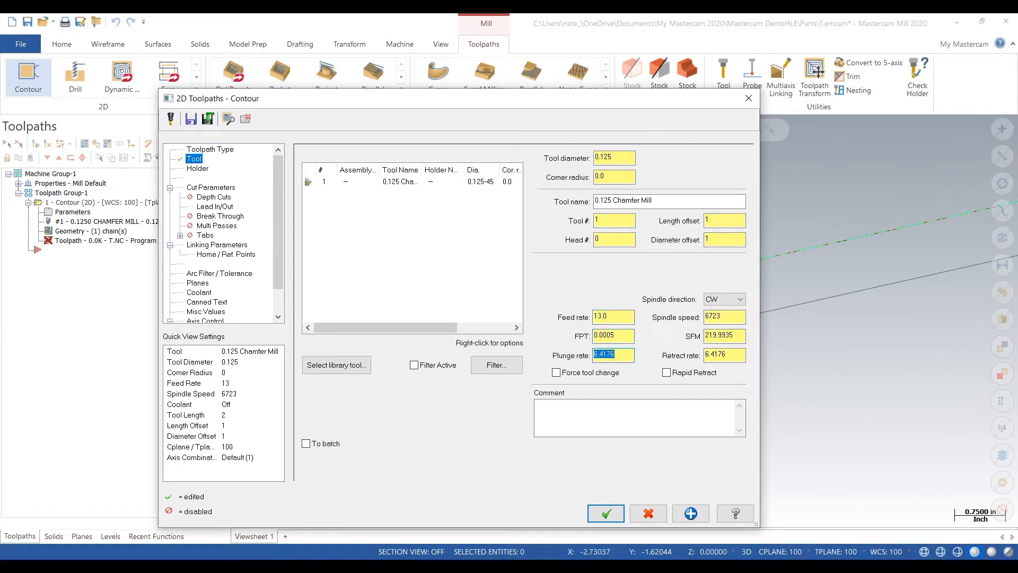
{"action": "type", "text": "13"}
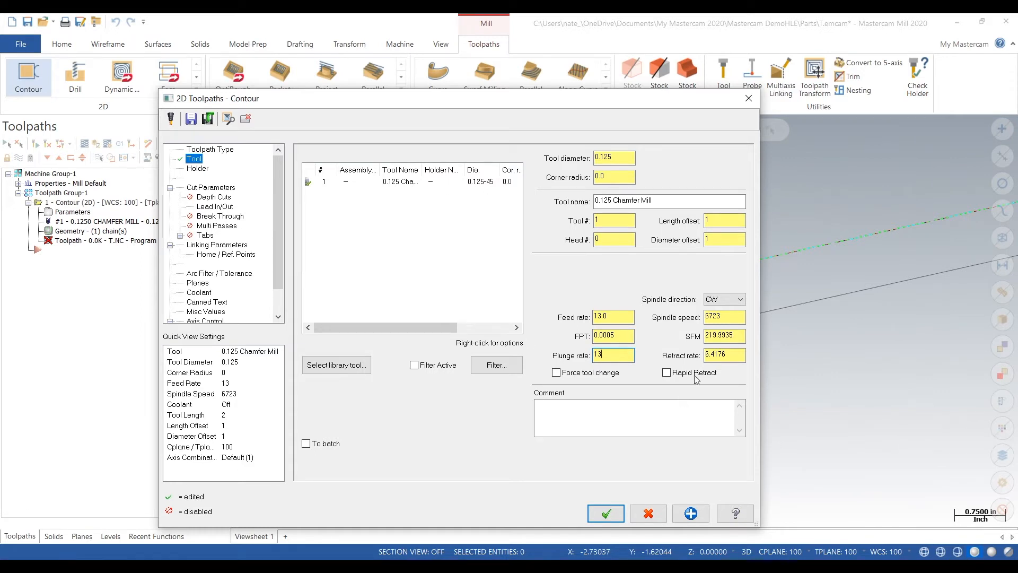
{"action": "left_click", "coordinate": [666, 373]}
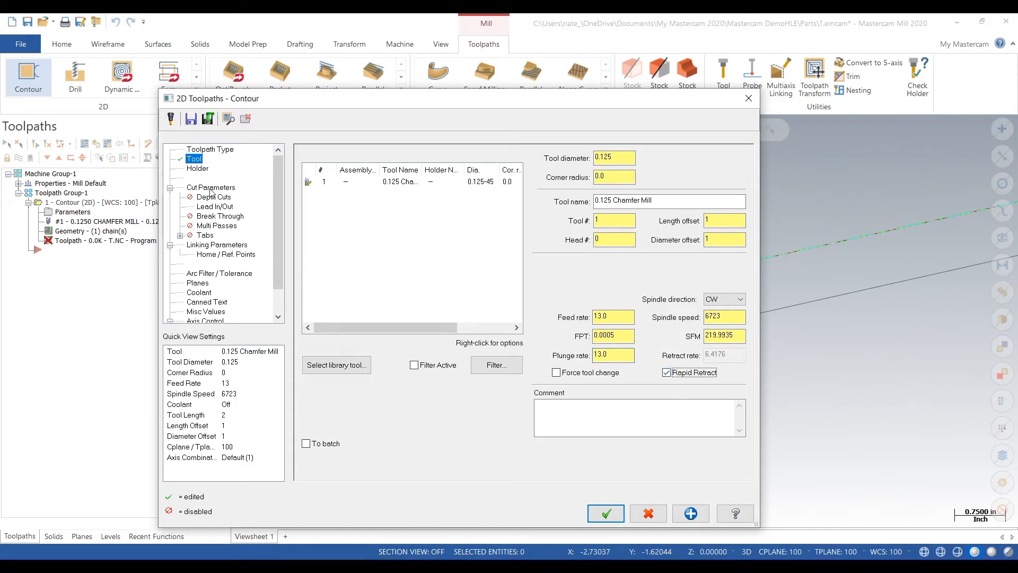
{"action": "left_click", "coordinate": [210, 186]}
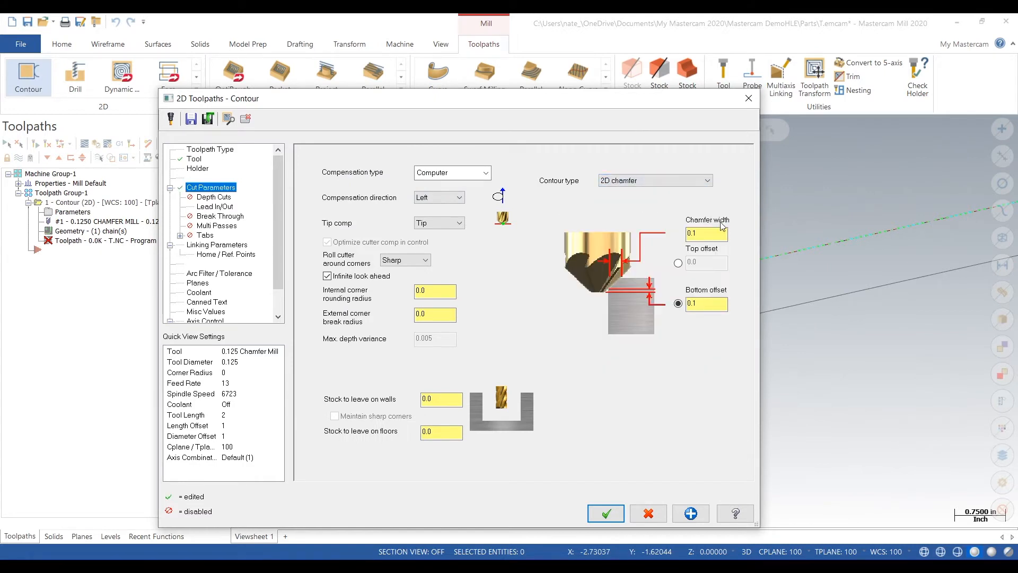
- Set the chamfer width to 0.01 and the bottom offset to 0.01
{"action": "left_click", "coordinate": [705, 233]}
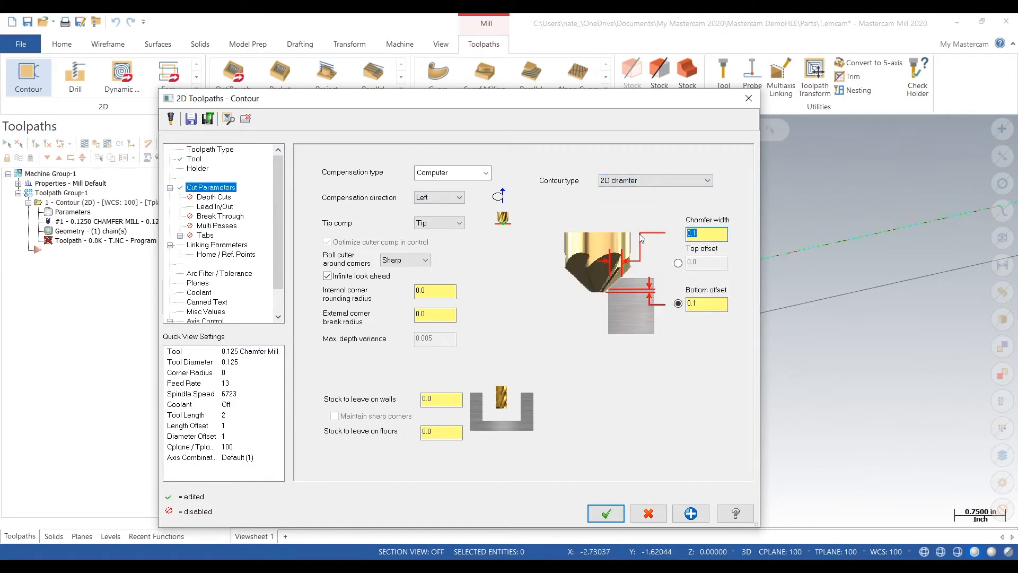
{"action": "type", "text": "0.01"}
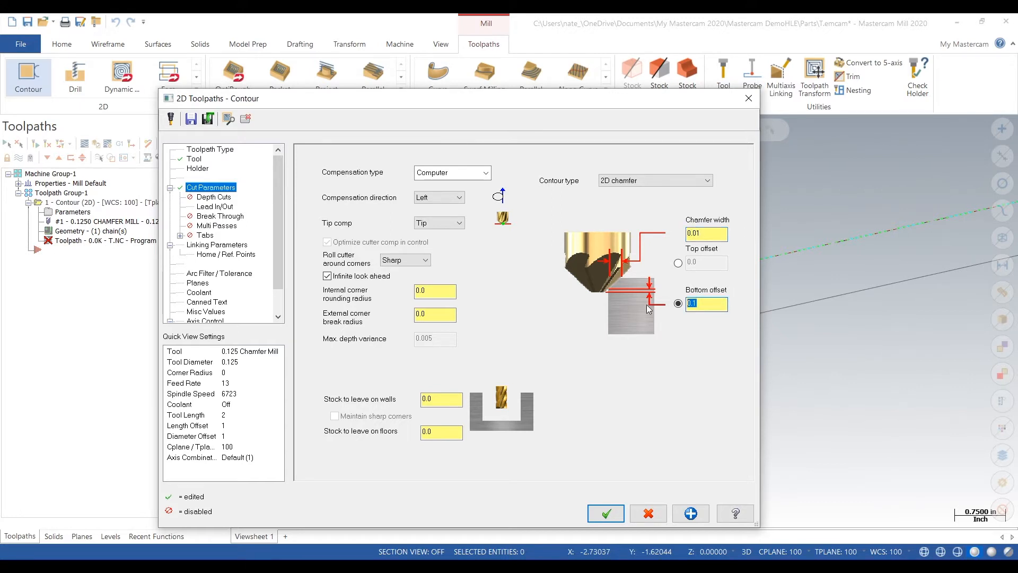
{"action": "type", "text": "0.01"}
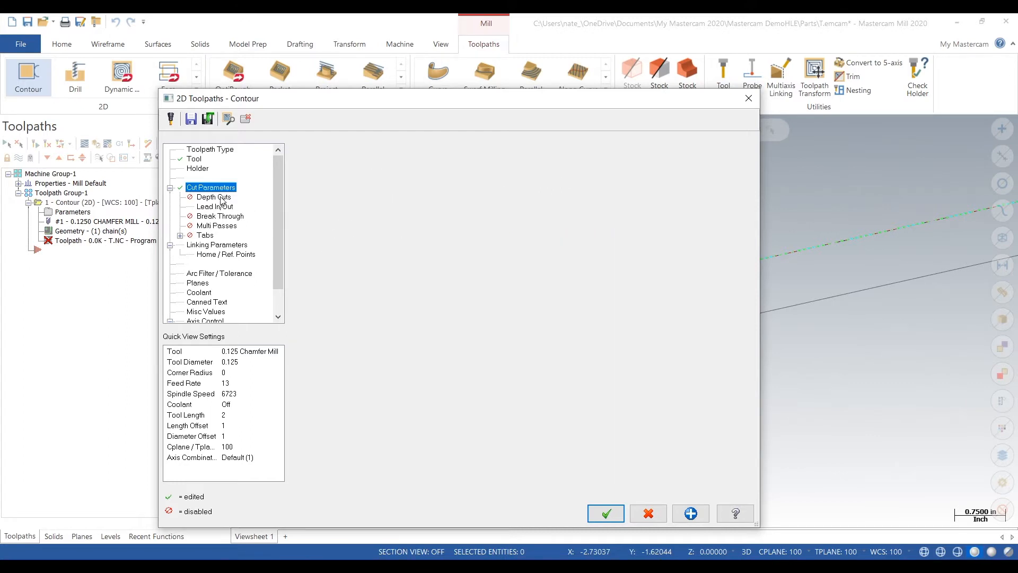
- Review the linking parameters and accept the contour toolpath settings
{"action": "left_click", "coordinate": [218, 244]}
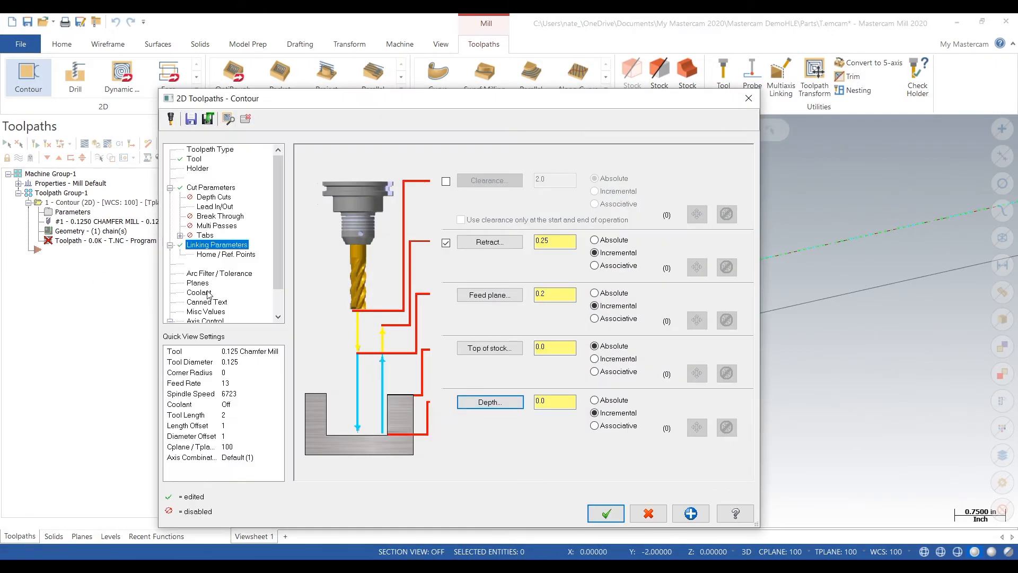
{"action": "left_click", "coordinate": [604, 513]}
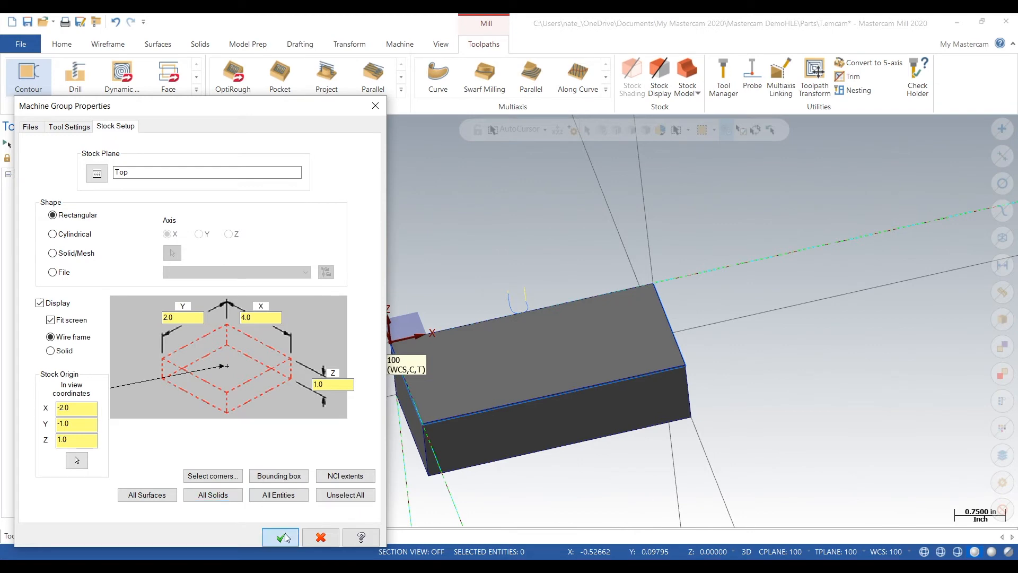
- Accept the 4 × 2 × 1 rectangular stock in Machine Group Properties
{"action": "left_click", "coordinate": [280, 537]}
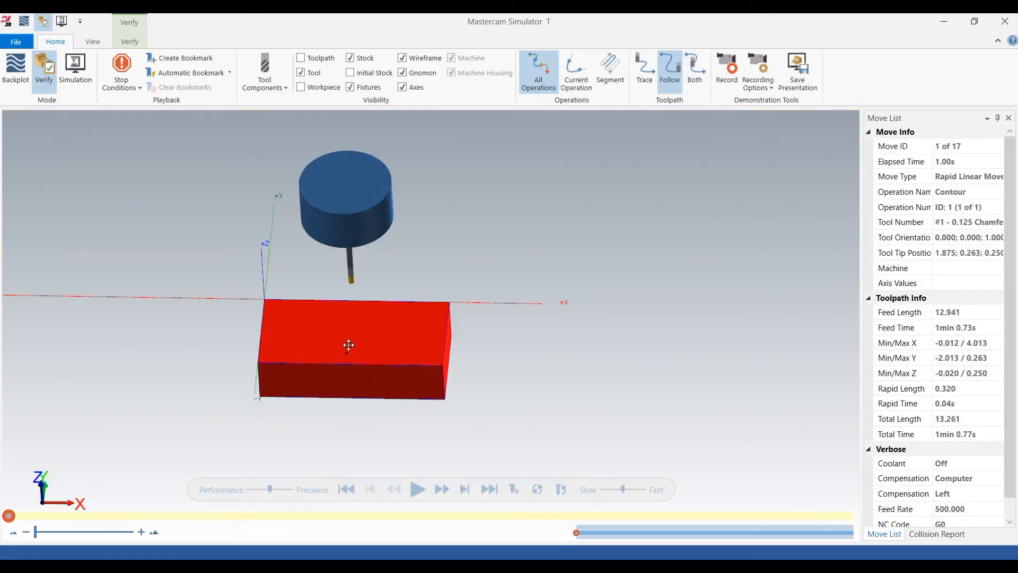
- Hide the tool holder under Tool Components and start playing the simulation
{"action": "left_click", "coordinate": [264, 71]}
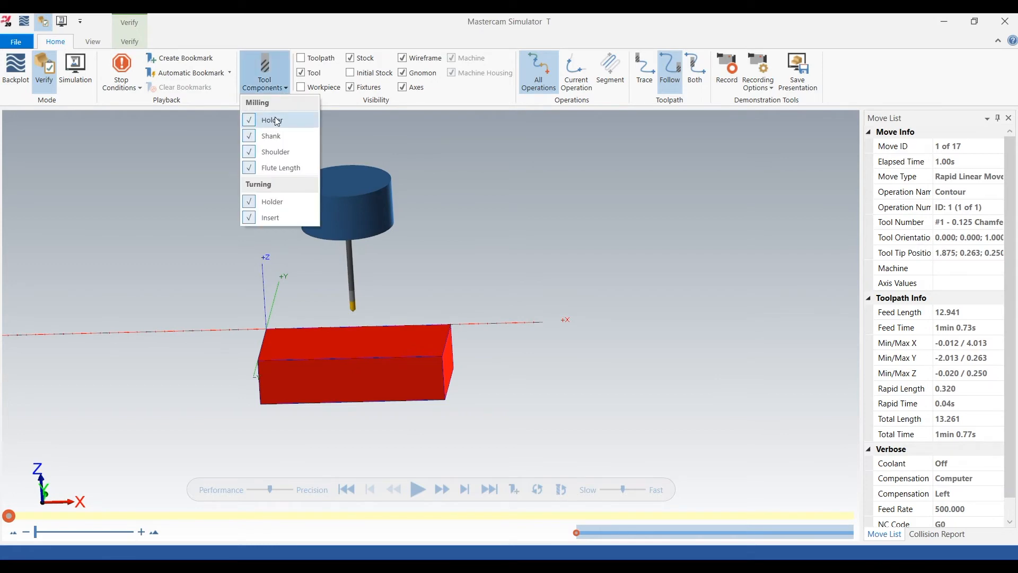
{"action": "left_click", "coordinate": [267, 119]}
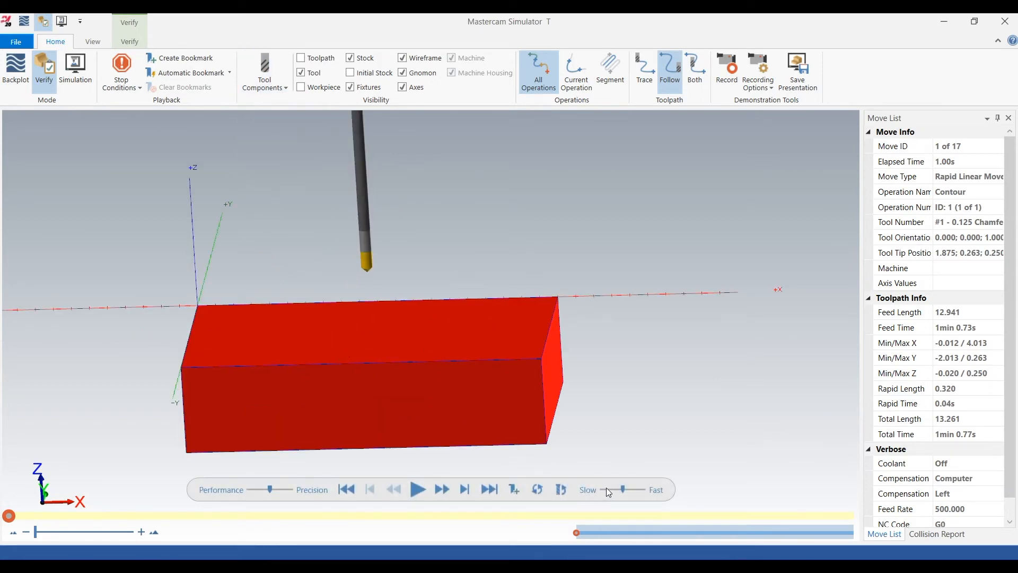
{"action": "left_click", "coordinate": [417, 488]}
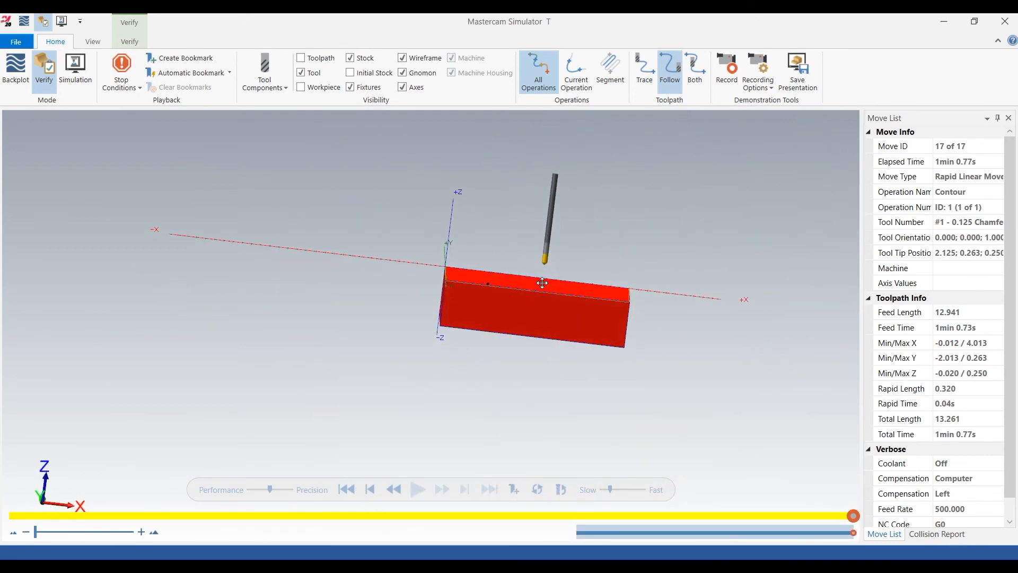
- Zoom in on the block's chamfered top edge to inspect the cut
{"action": "left_click_drag", "start_coordinate": [542, 282], "coordinate": [608, 254]}
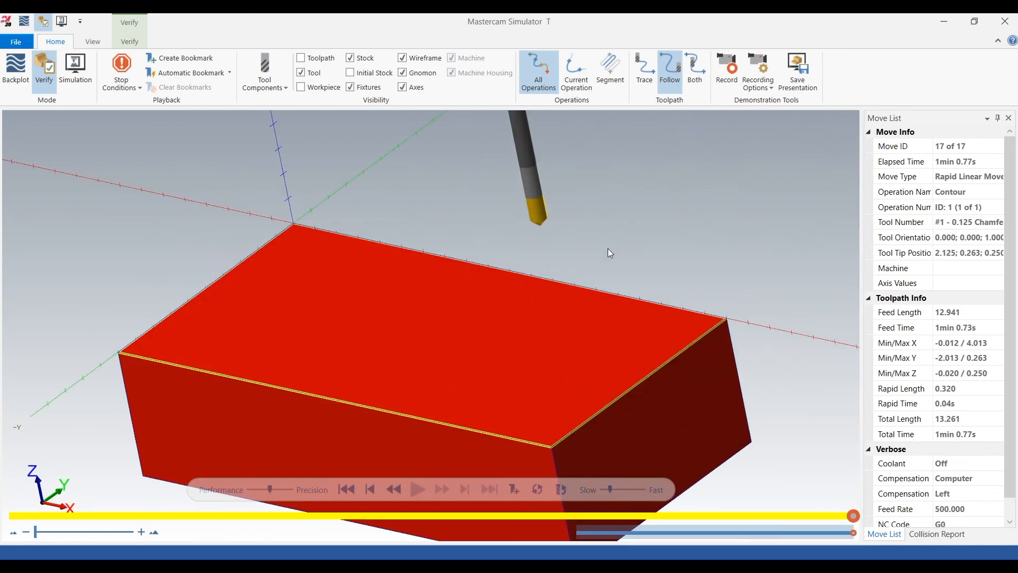